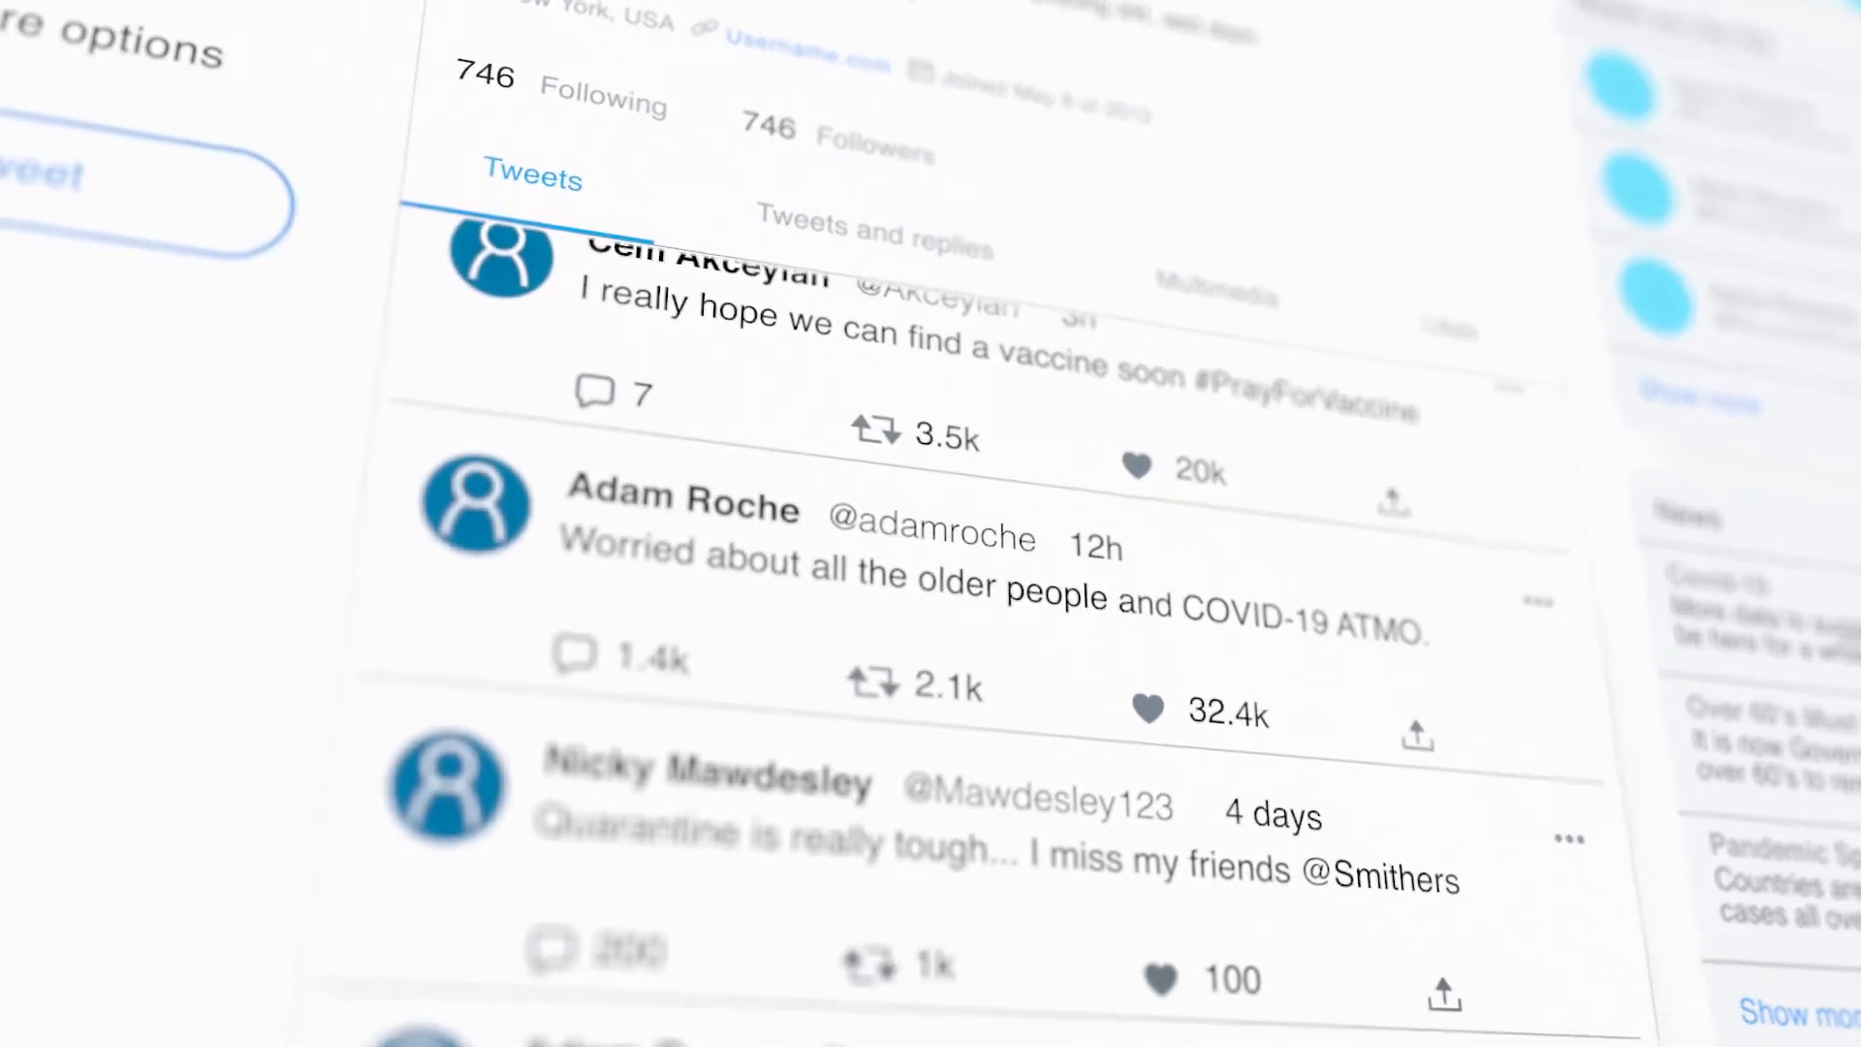
scroll(down, 3)
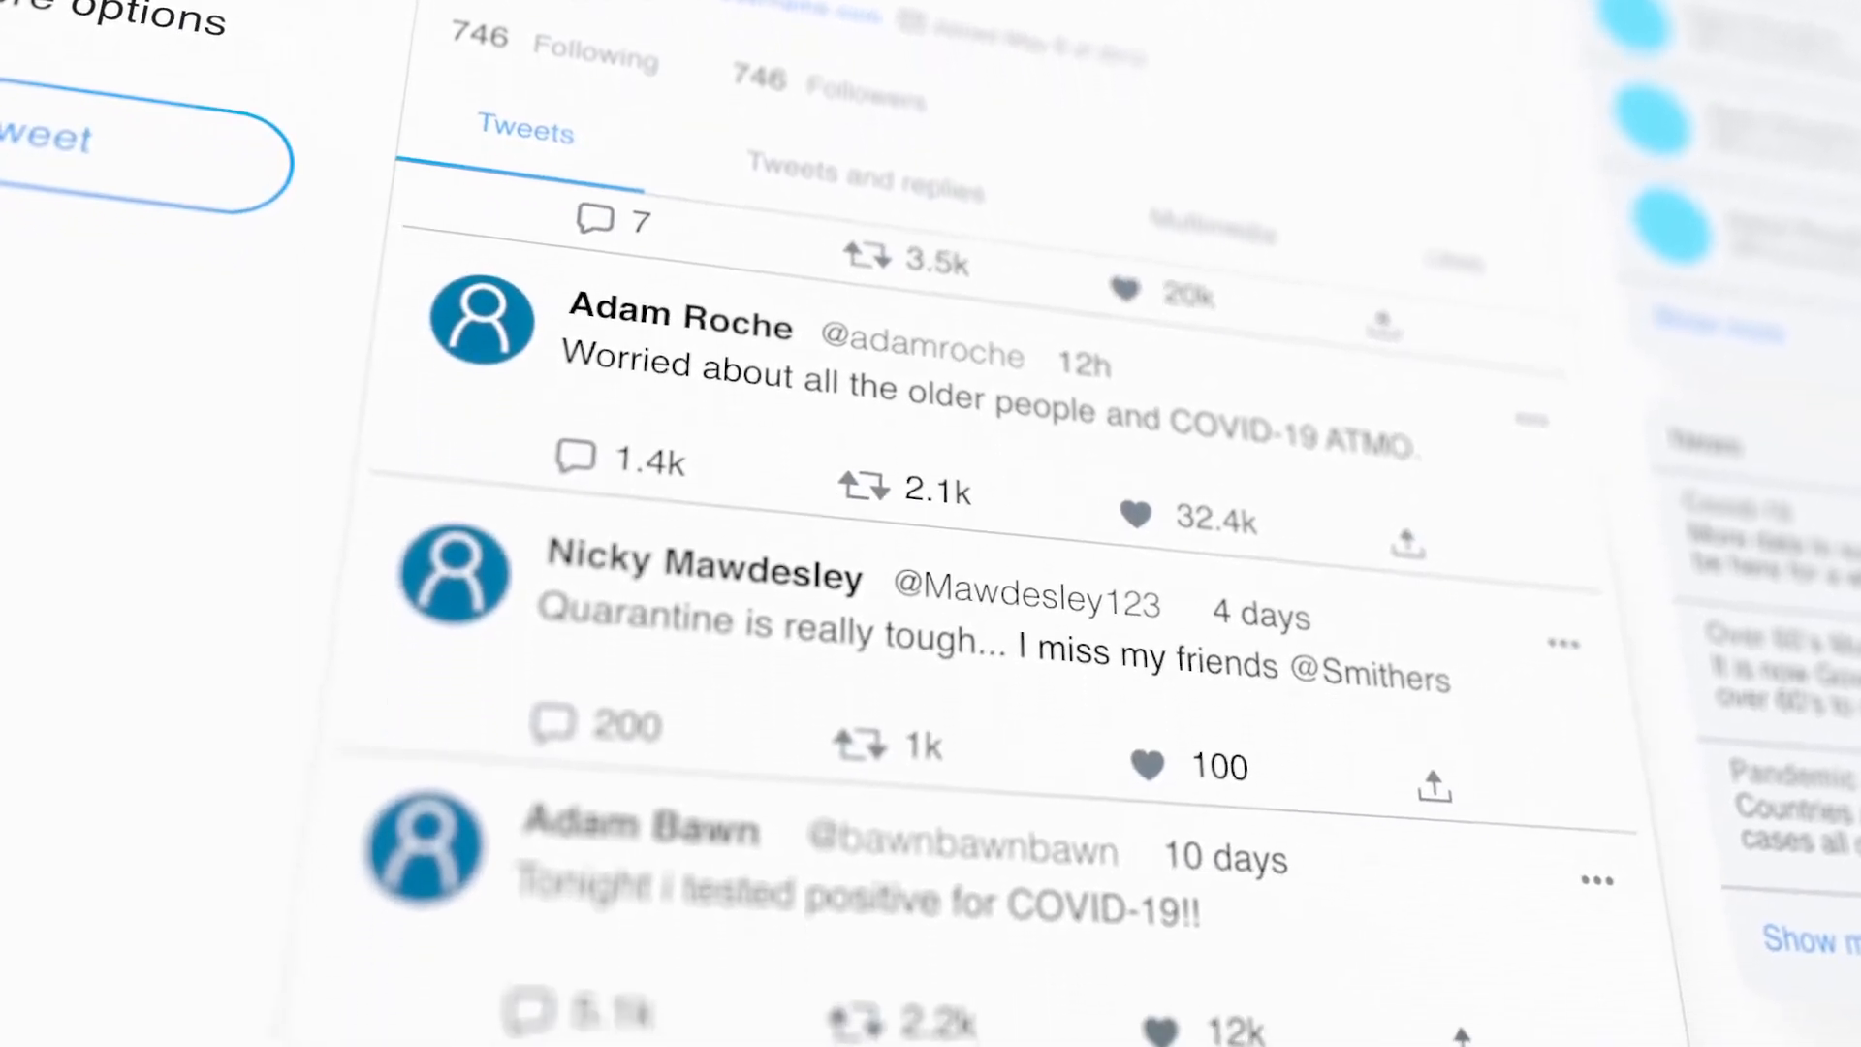